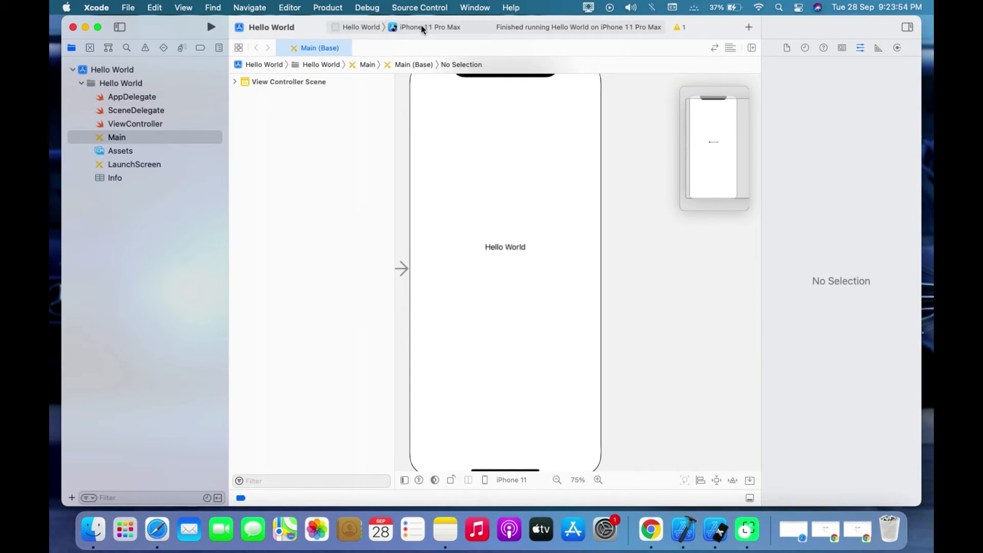
- Choose the iPhone 13 Pro Max simulator as the Hello World run destination
click(429, 26)
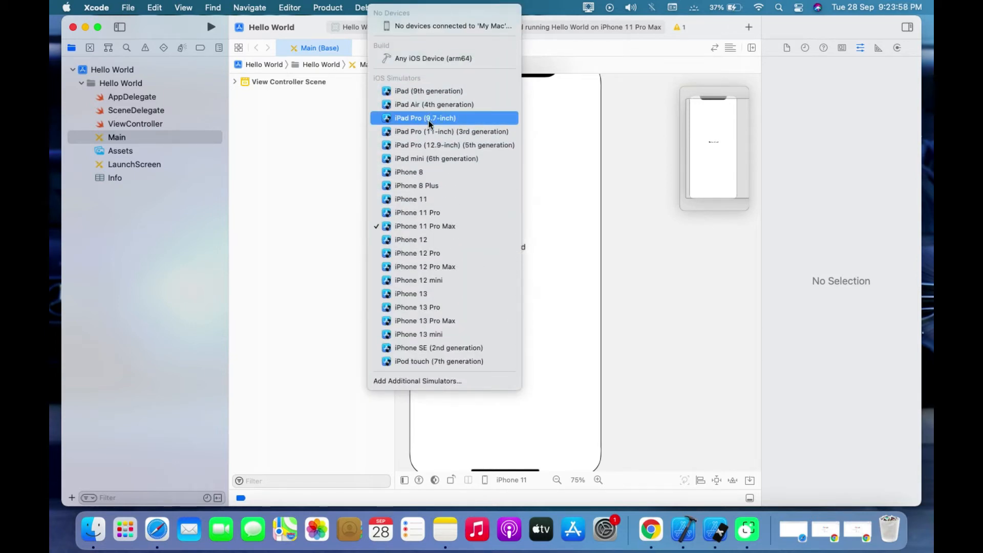
mouse_move(399, 111)
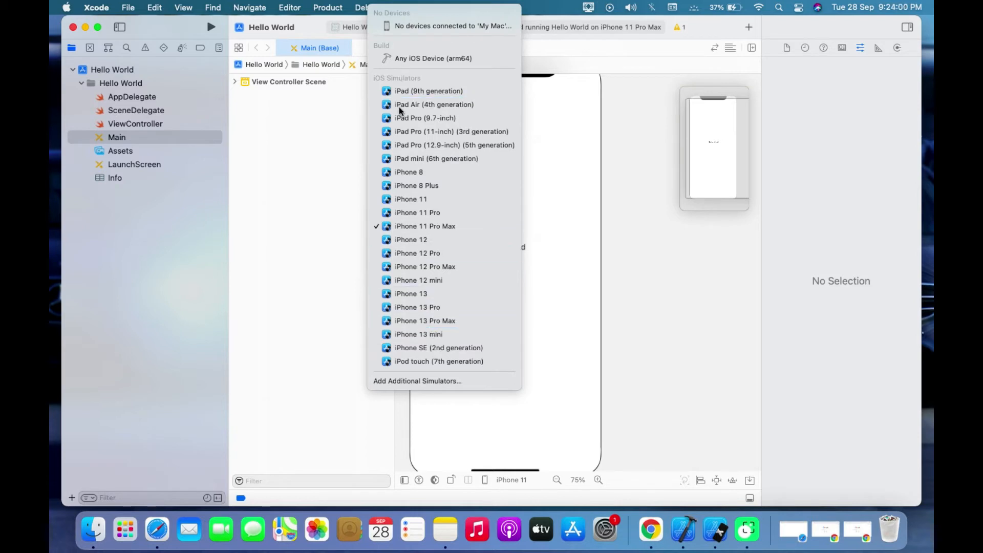
mouse_move(425, 320)
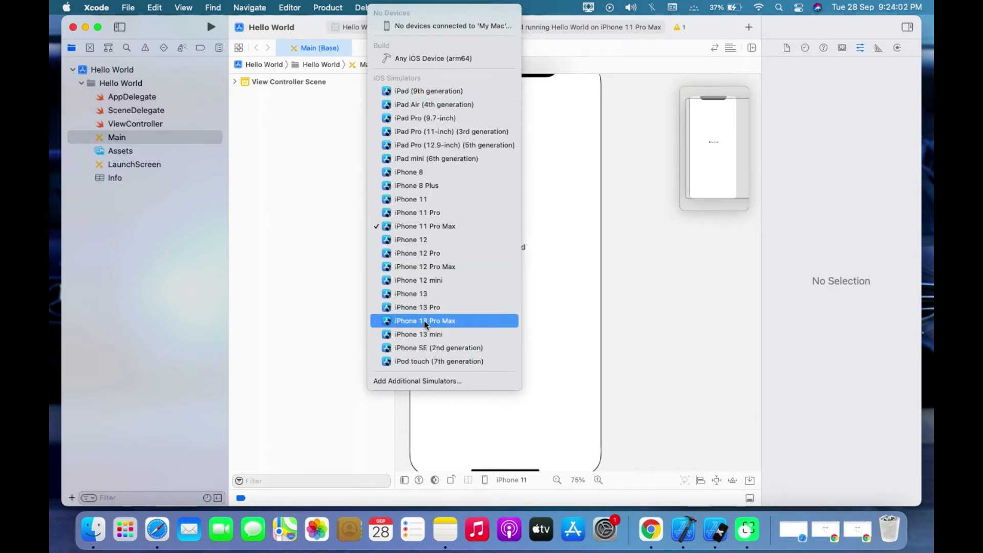
click(423, 320)
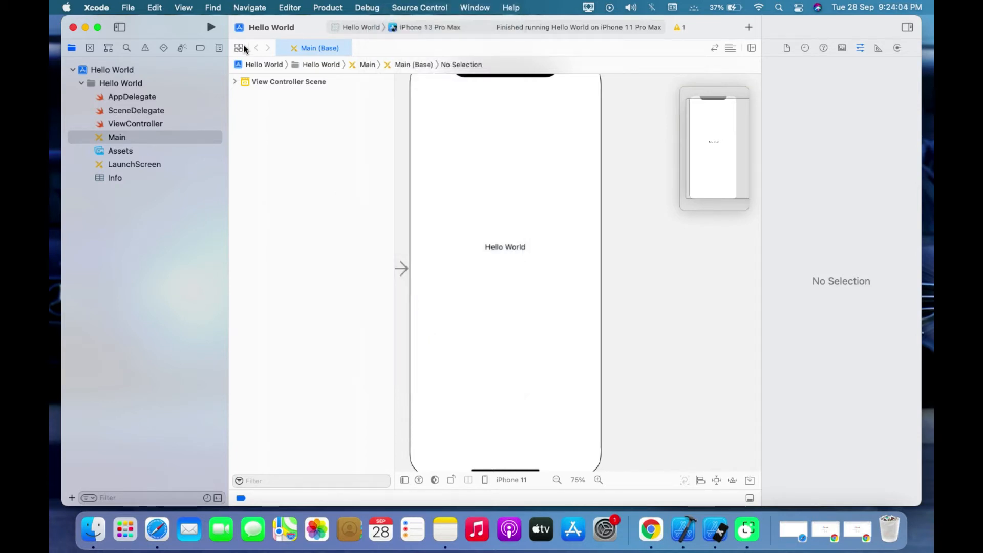
mouse_move(211, 27)
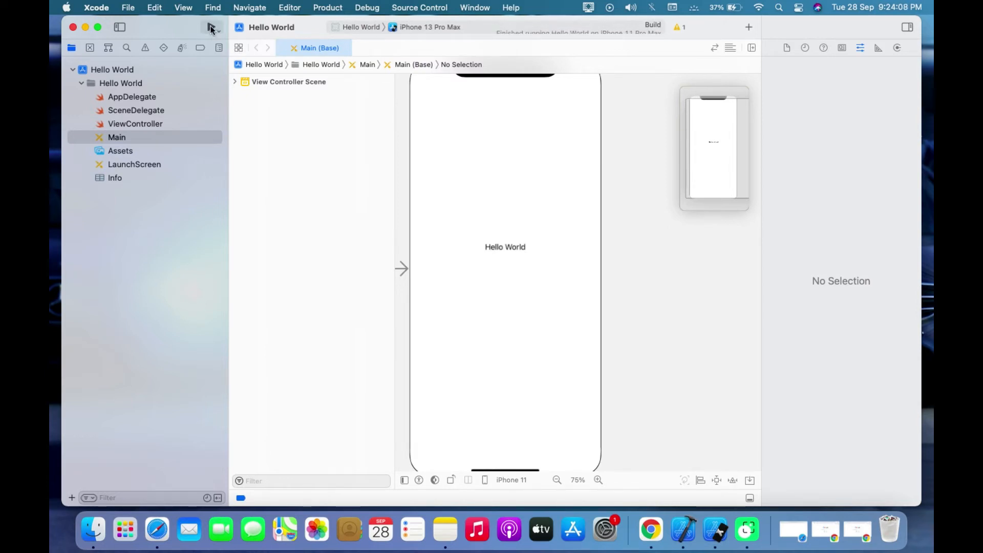
- Build and run Hello World so the iPhone 13 Pro Max simulator boots beside the iPhone 11 Pro Max
click(211, 27)
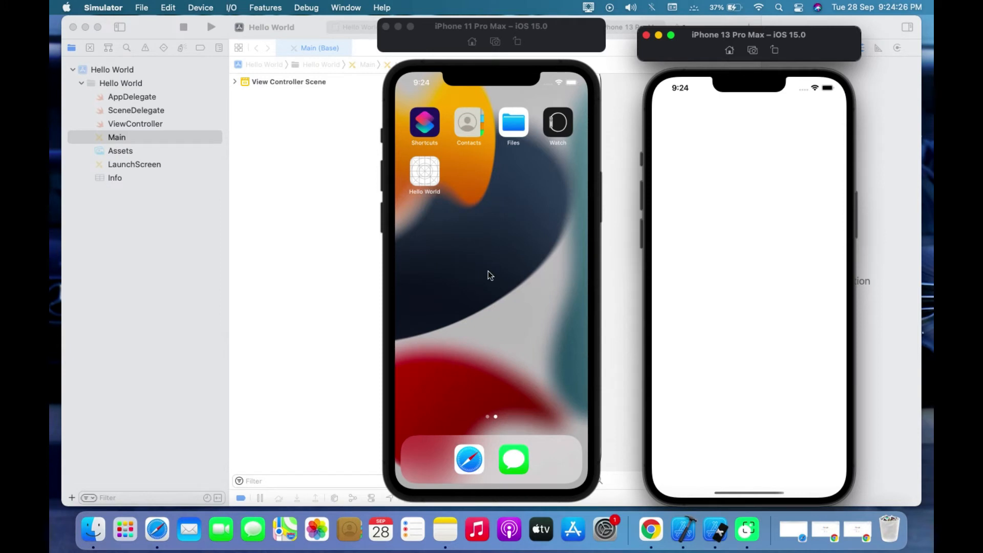
mouse_move(708, 236)
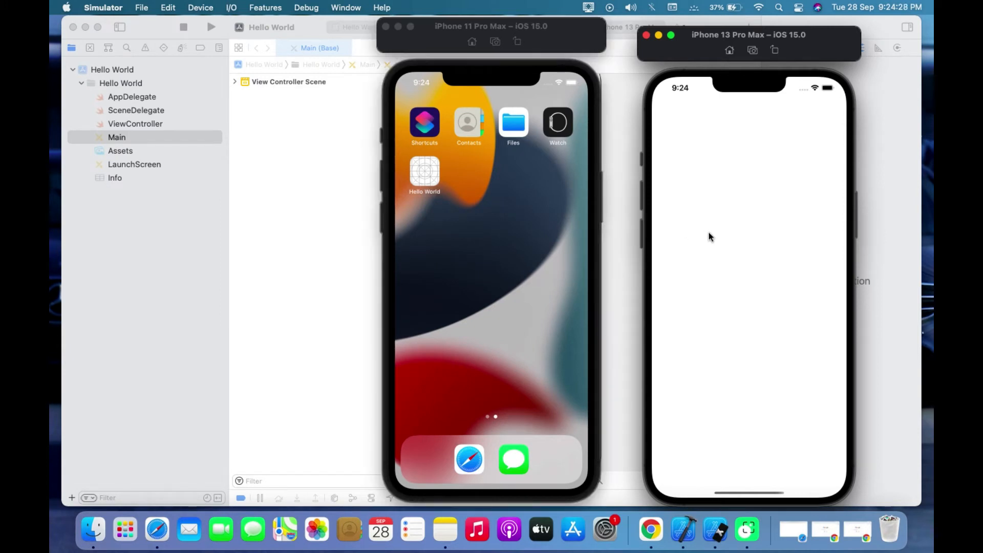
mouse_move(735, 40)
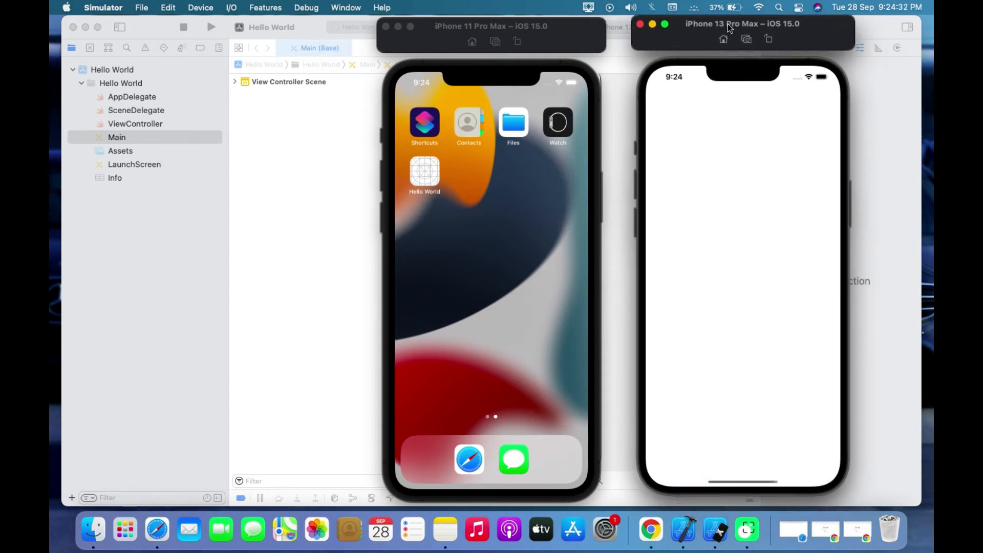
mouse_move(728, 210)
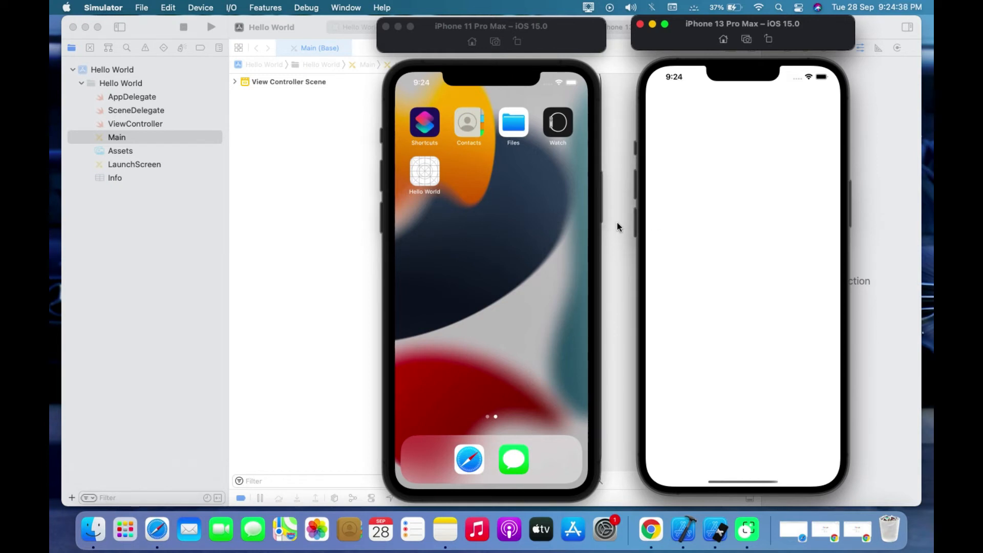
mouse_move(641, 189)
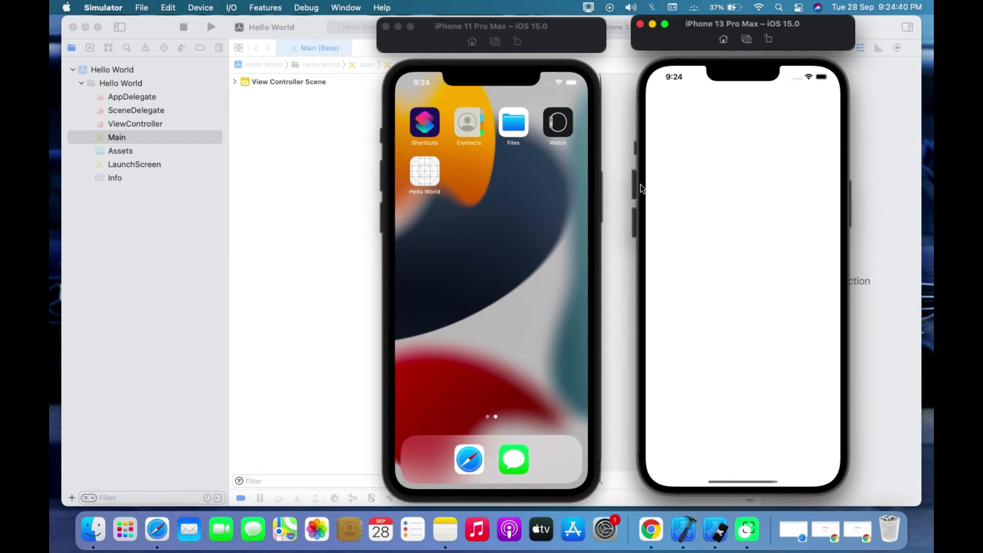
mouse_move(654, 132)
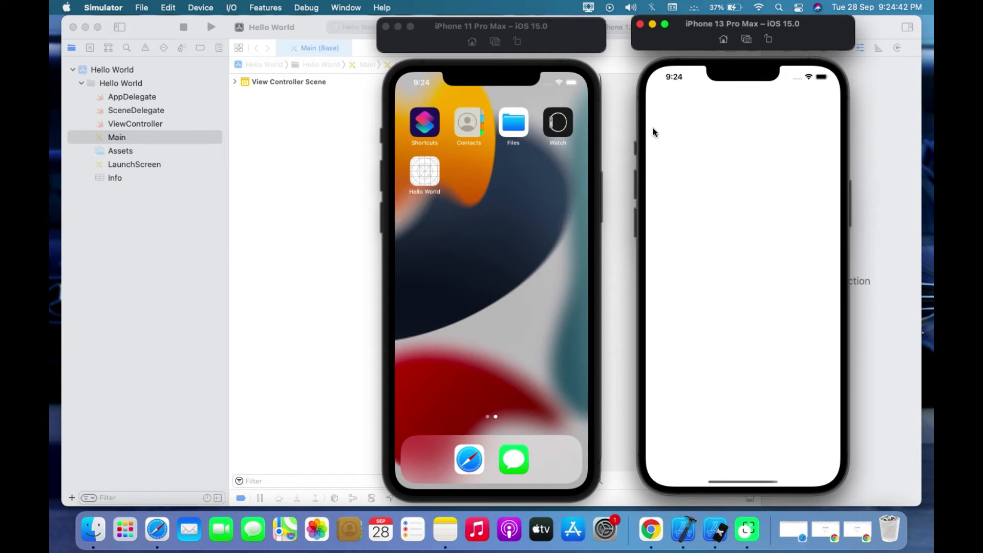
mouse_move(616, 168)
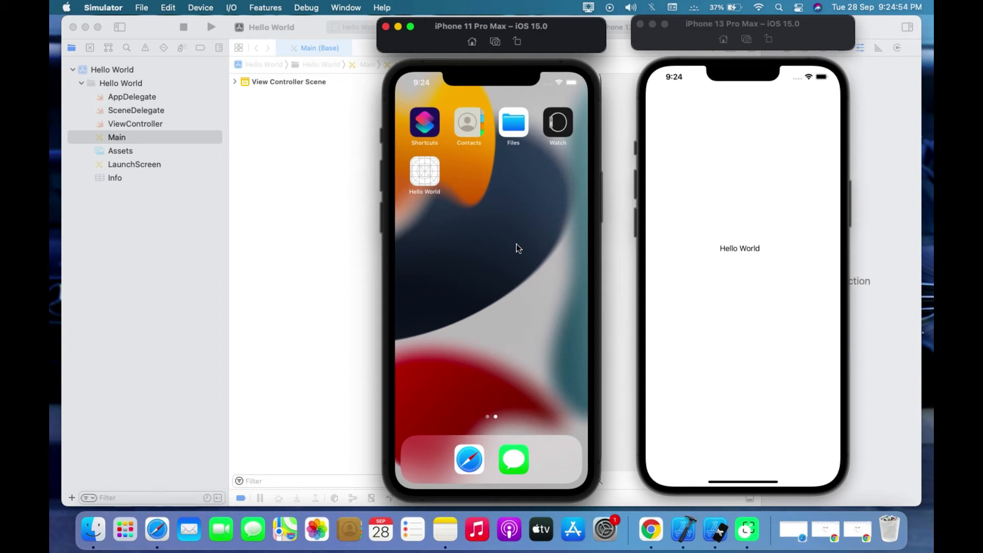
mouse_move(699, 277)
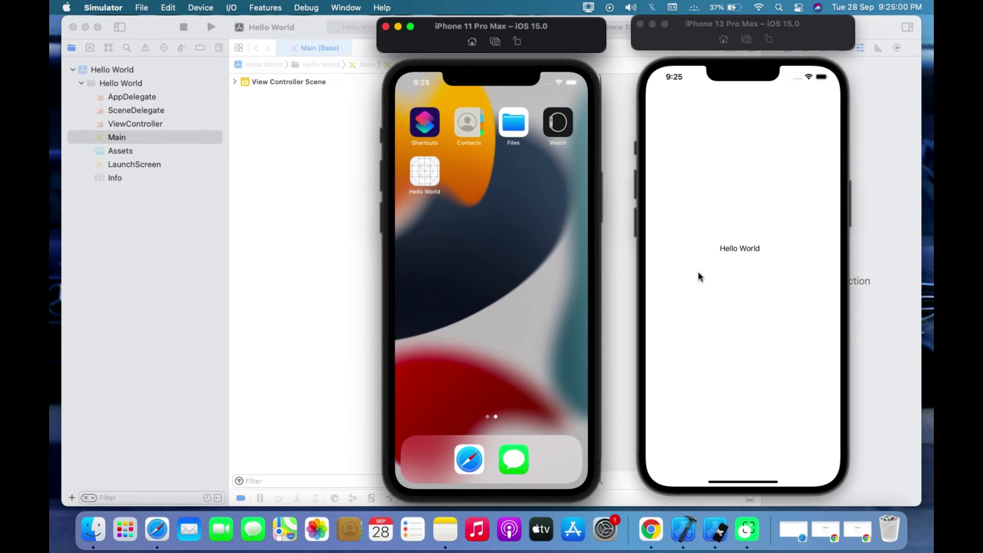
mouse_move(711, 155)
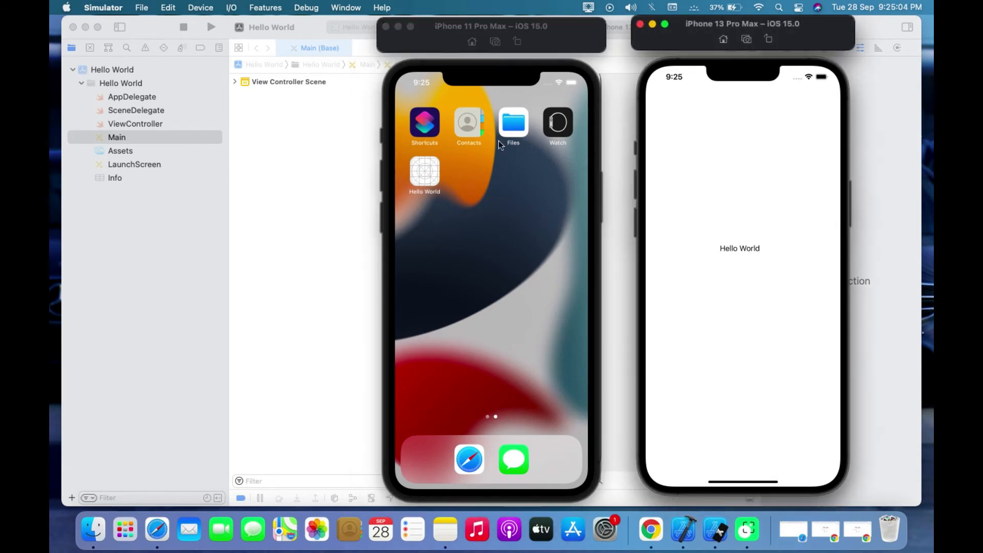
mouse_move(429, 182)
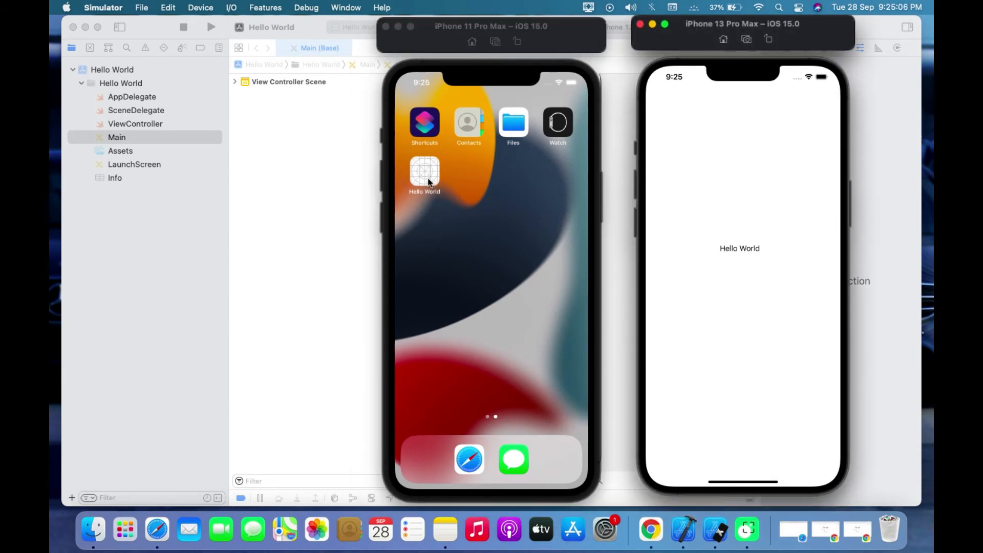
- Launch Hello World from the iPhone 11 Pro Max home screen, then bring Xcode back to the front
click(424, 174)
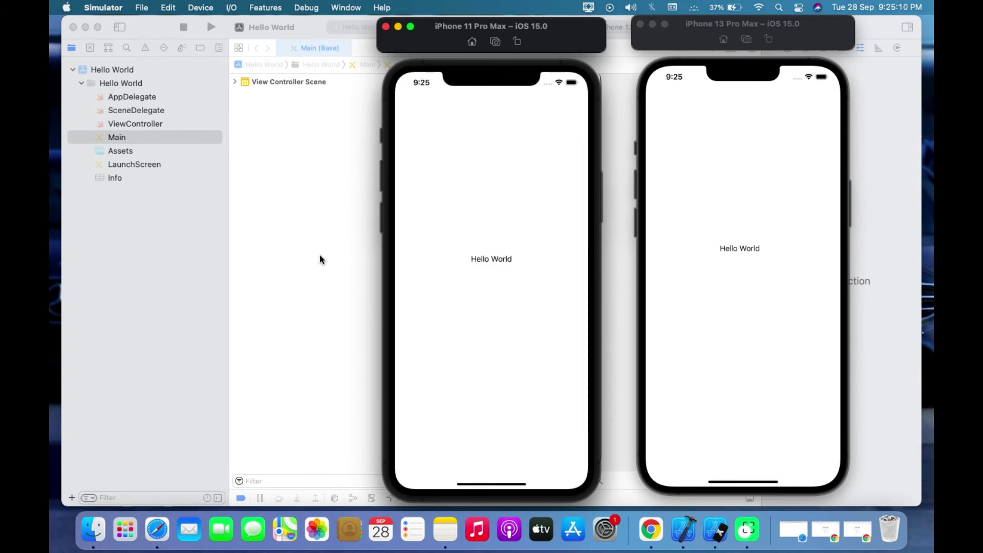
click(418, 34)
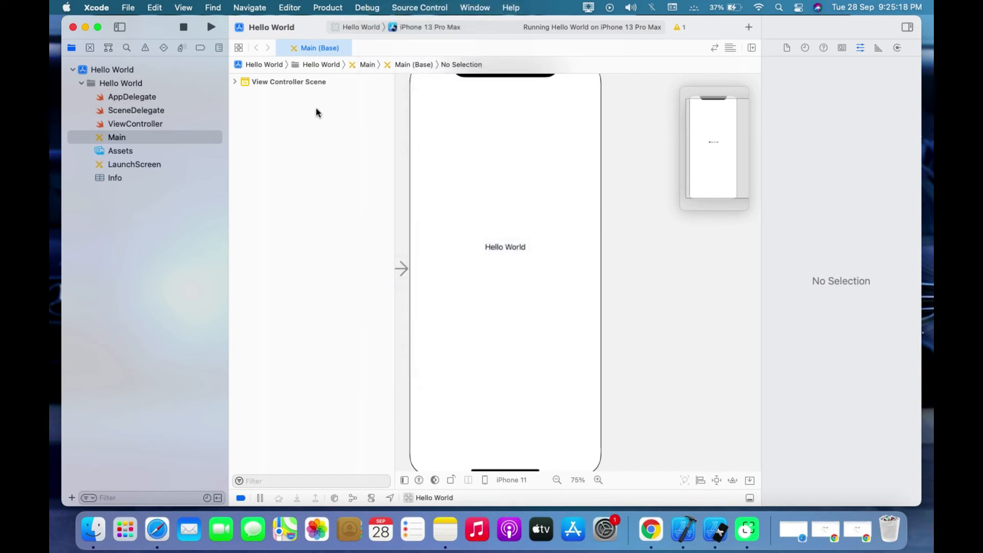
- Bring both simulator phones forward to review Hello World, then return to Xcode once the run finishes
click(184, 27)
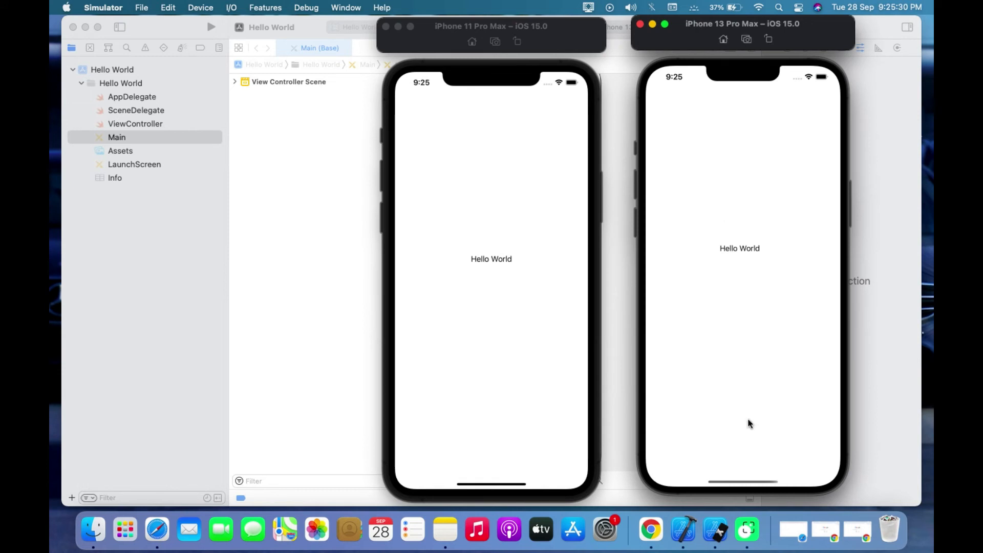
mouse_move(692, 287)
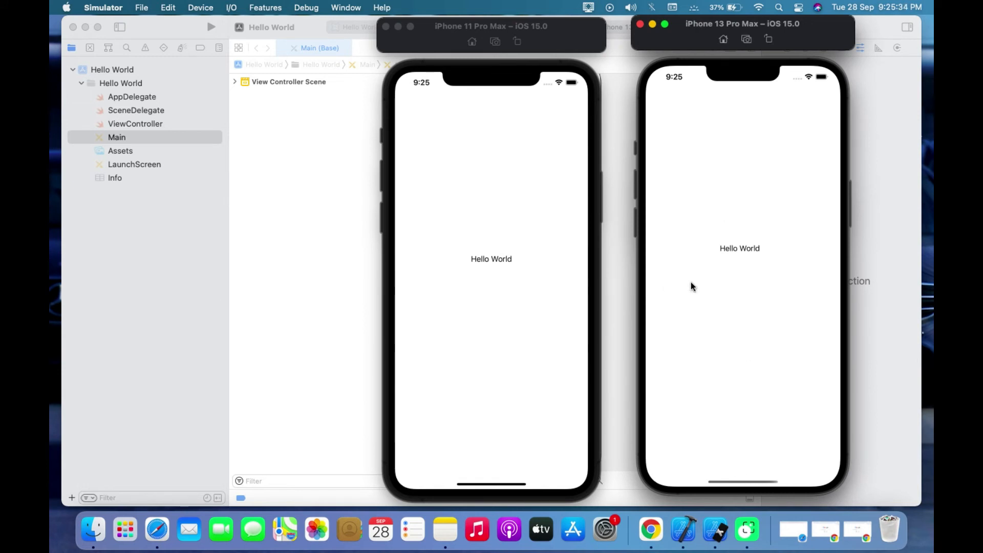
mouse_move(331, 296)
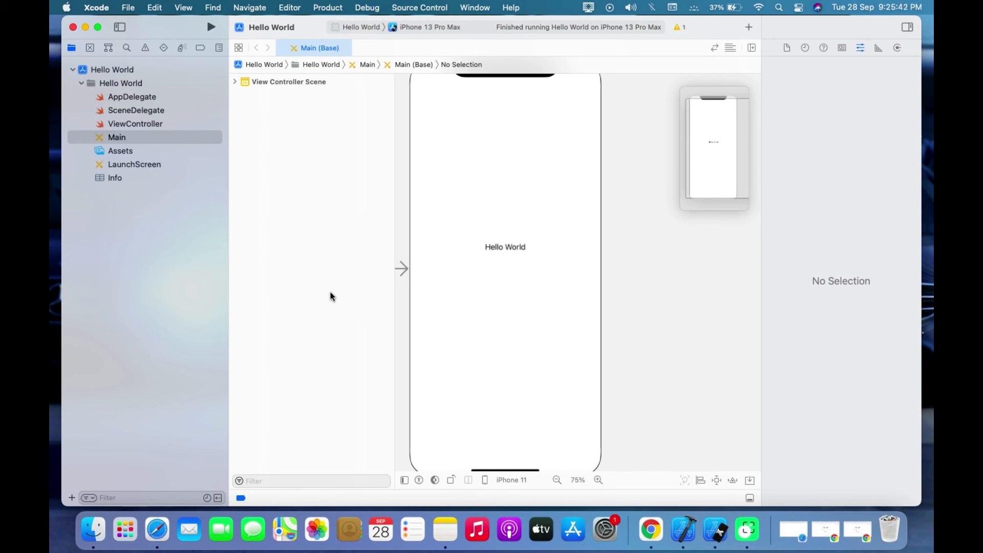
click(117, 138)
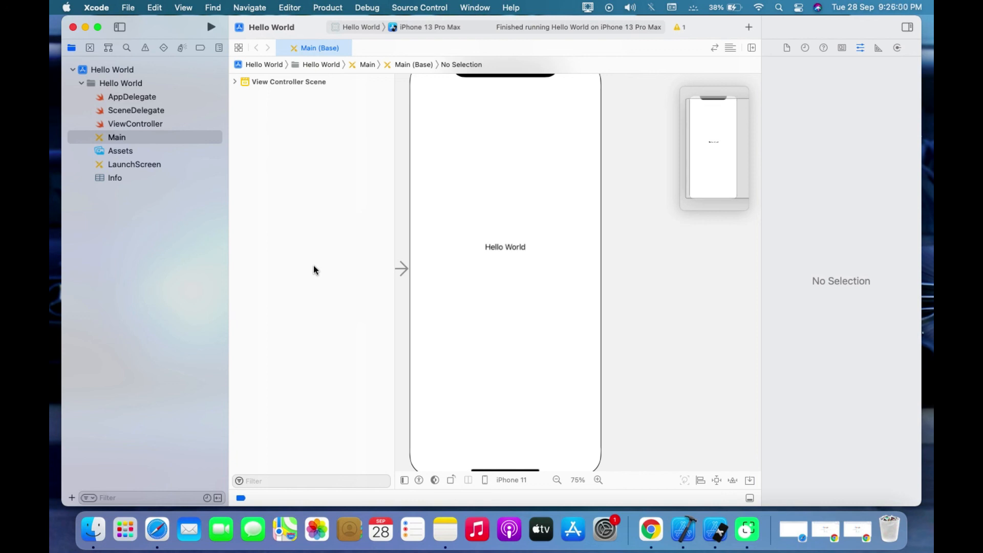
mouse_move(514, 369)
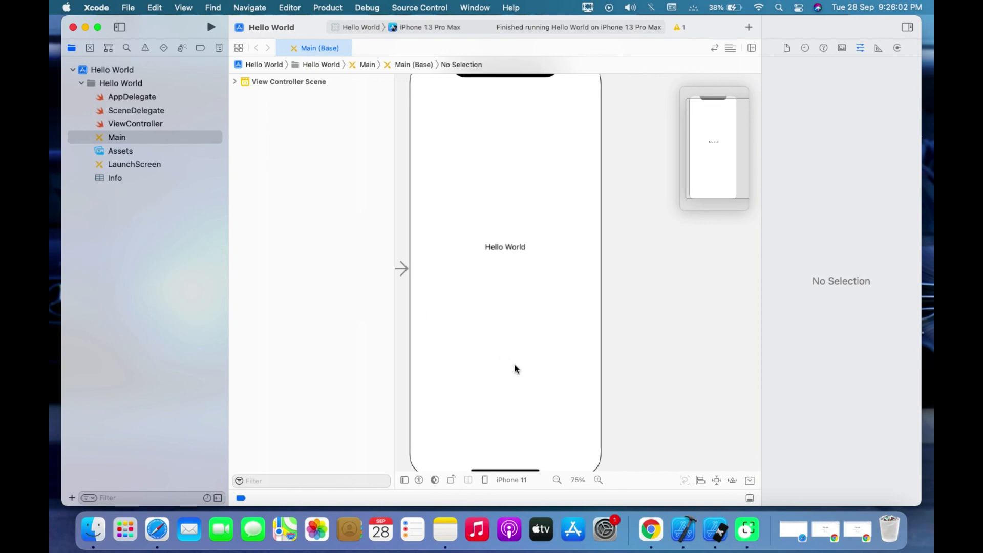